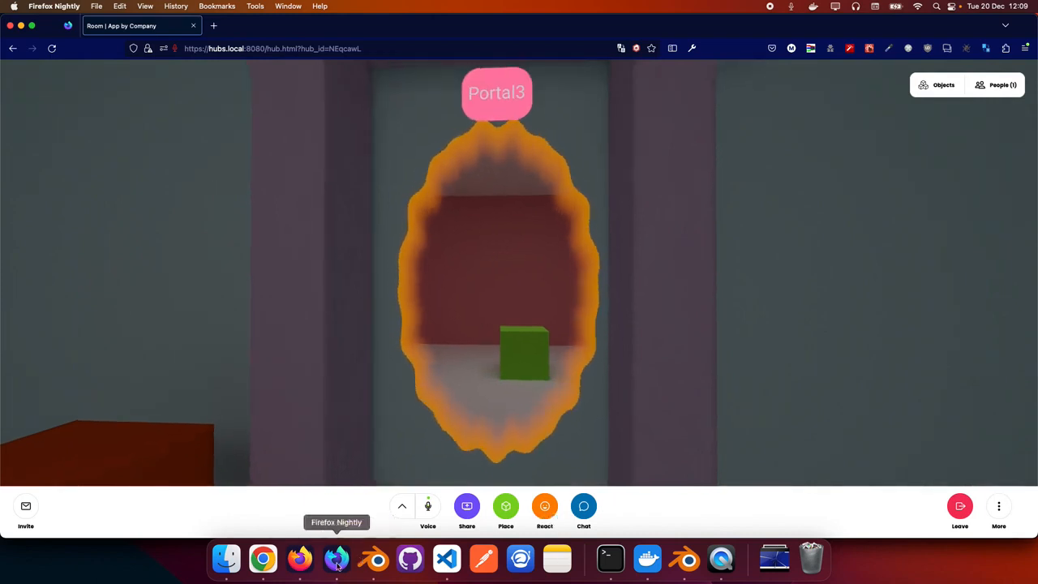
pyautogui.moveTo(262, 558)
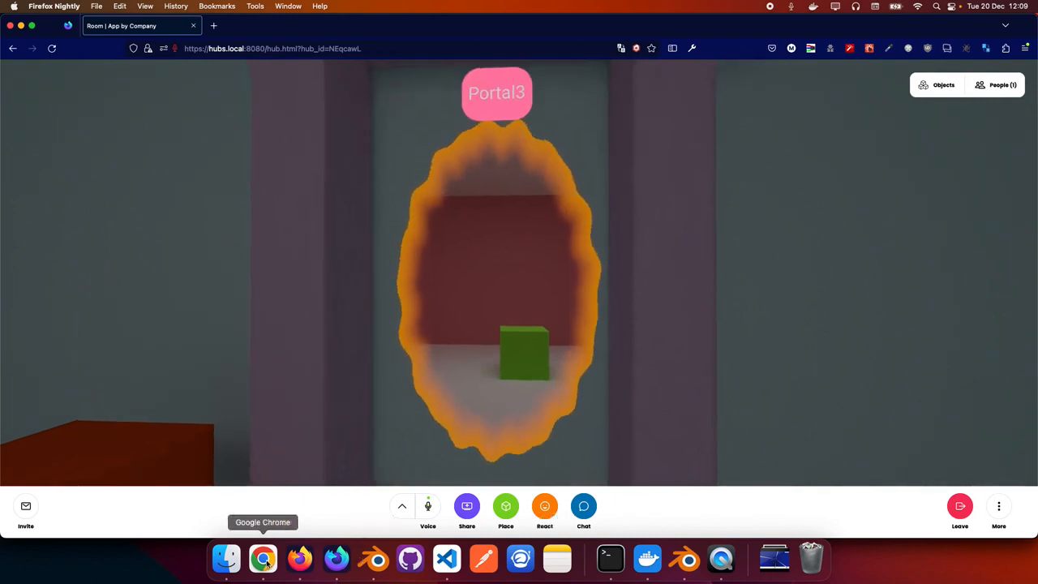
# Switch from the Hubs room to Google Chrome via the Dock
pyautogui.click(263, 558)
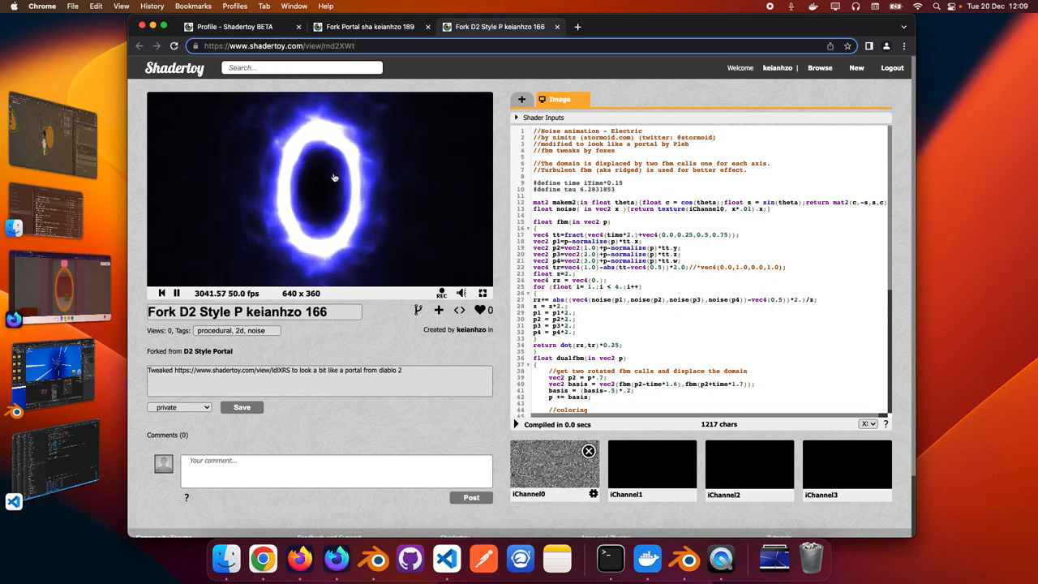
pyautogui.moveTo(399, 429)
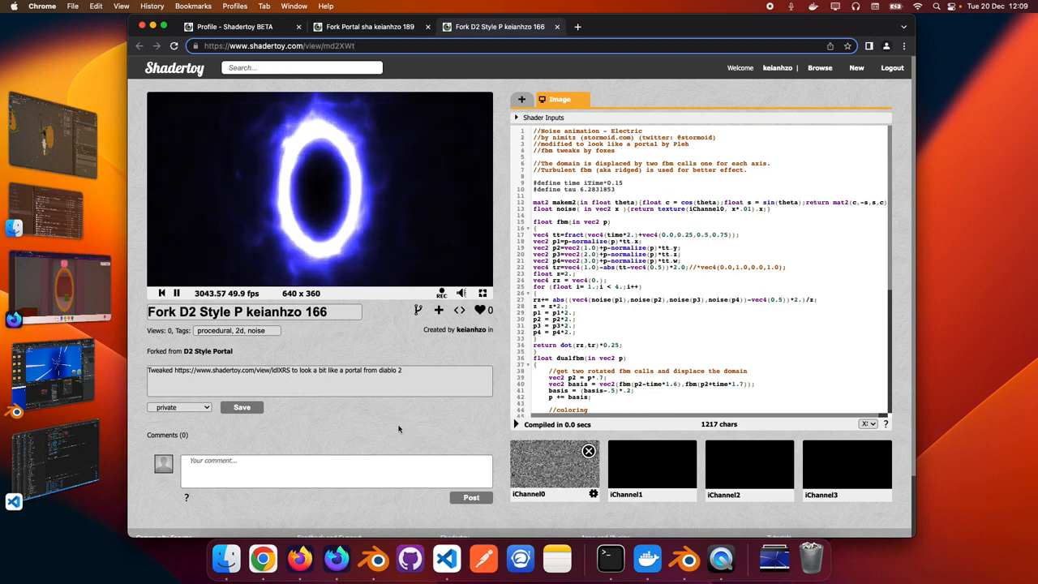
pyautogui.moveTo(336, 557)
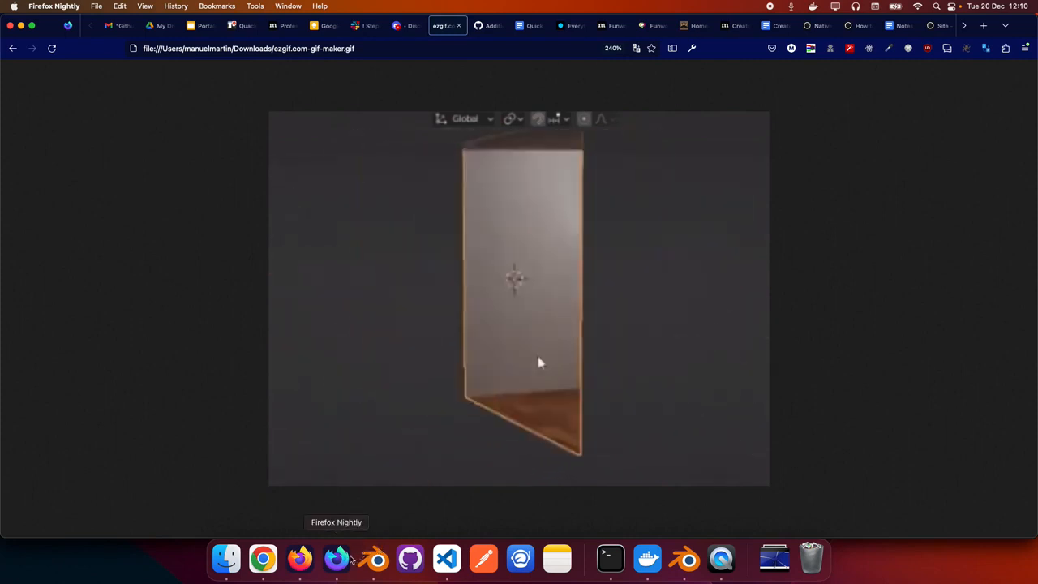
# Bring up the context menu on the doorway GIF in Firefox
pyautogui.rightClick(337, 558)
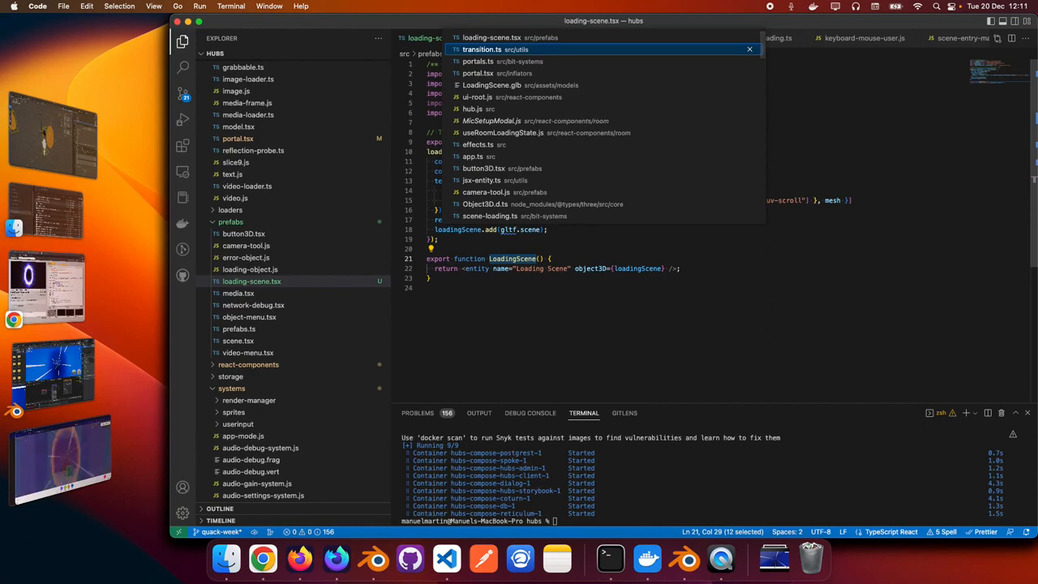
# Show transition.ts and highlight the render function's transition if/else-if branches
pyautogui.click(480, 49)
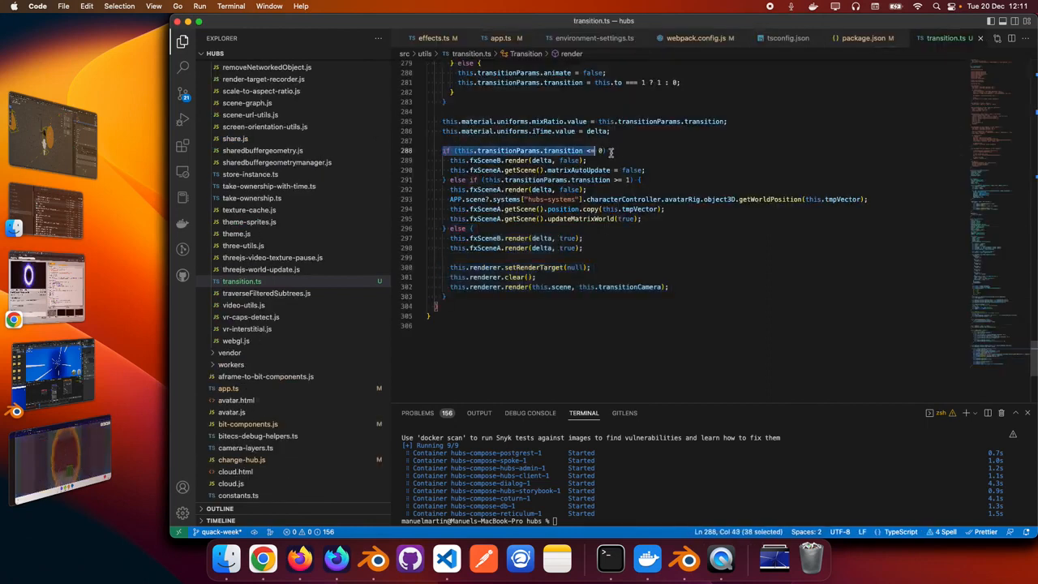
pyautogui.click(444, 178)
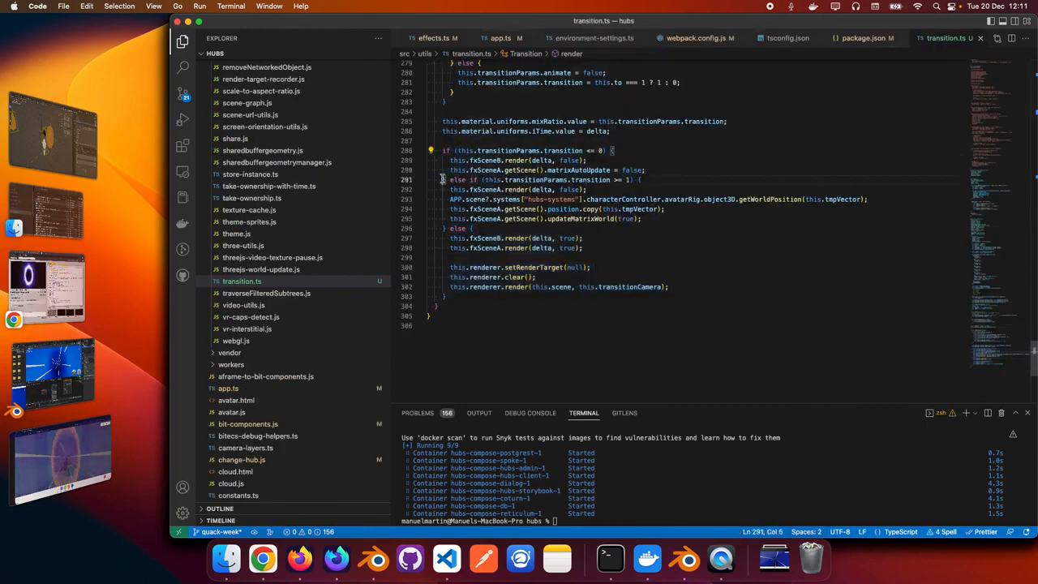
pyautogui.moveTo(445, 178); pyautogui.dragTo(641, 218)
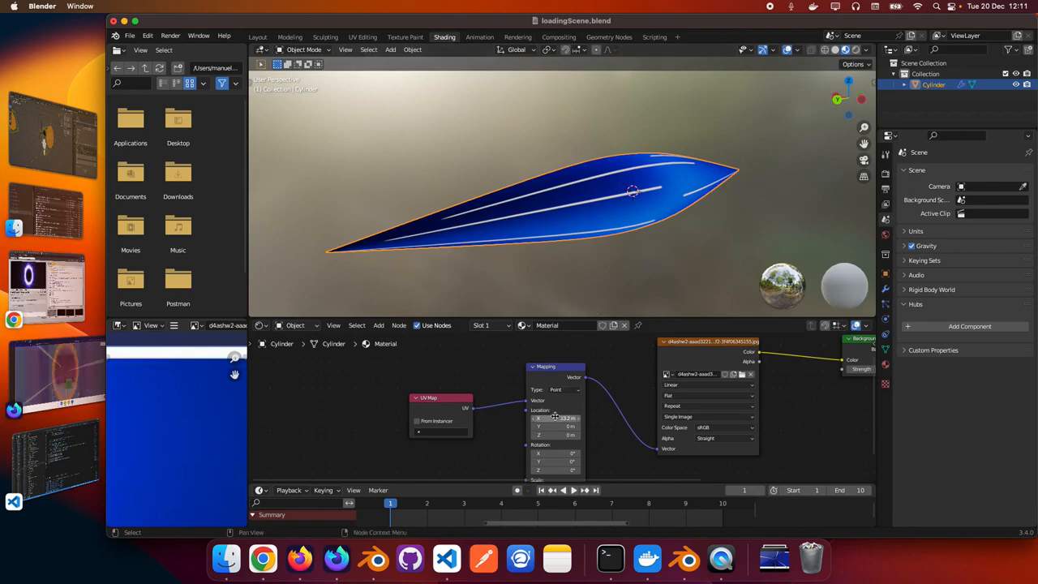
pyautogui.moveTo(555, 419)
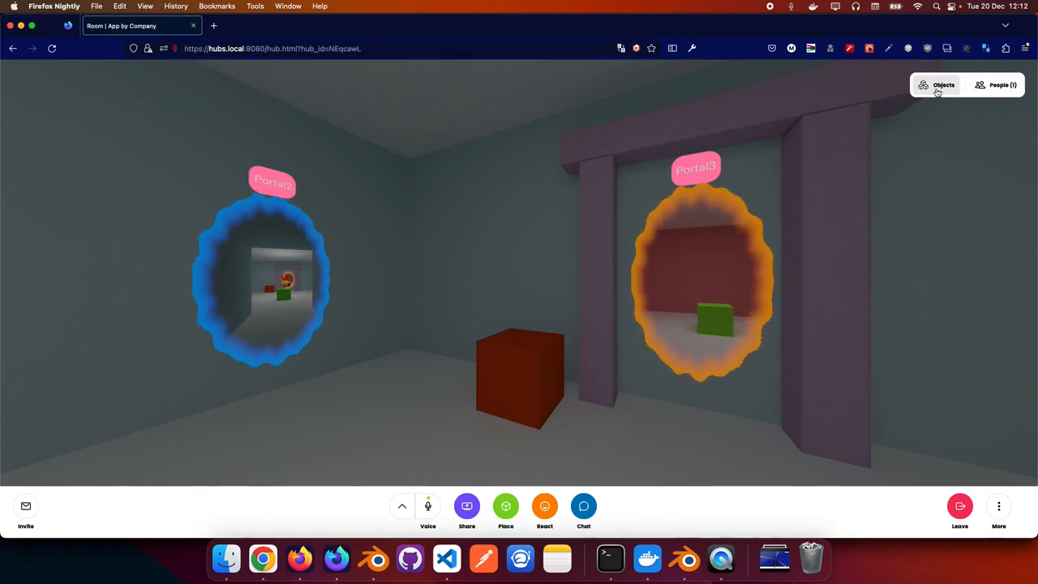
# Show the Hubs room's Objects panel, which reports no objects
pyautogui.click(938, 84)
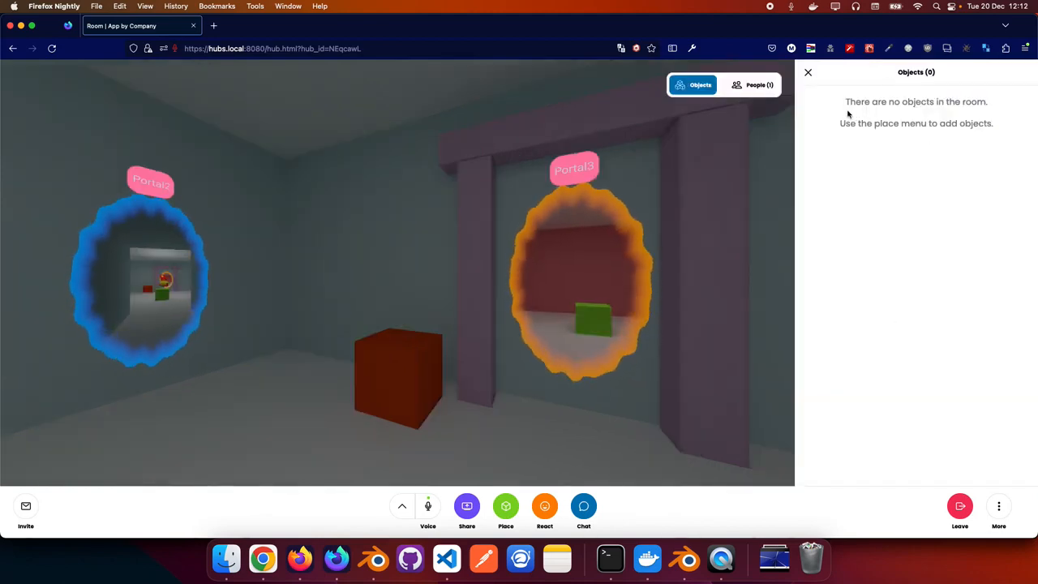
pyautogui.moveTo(872, 210)
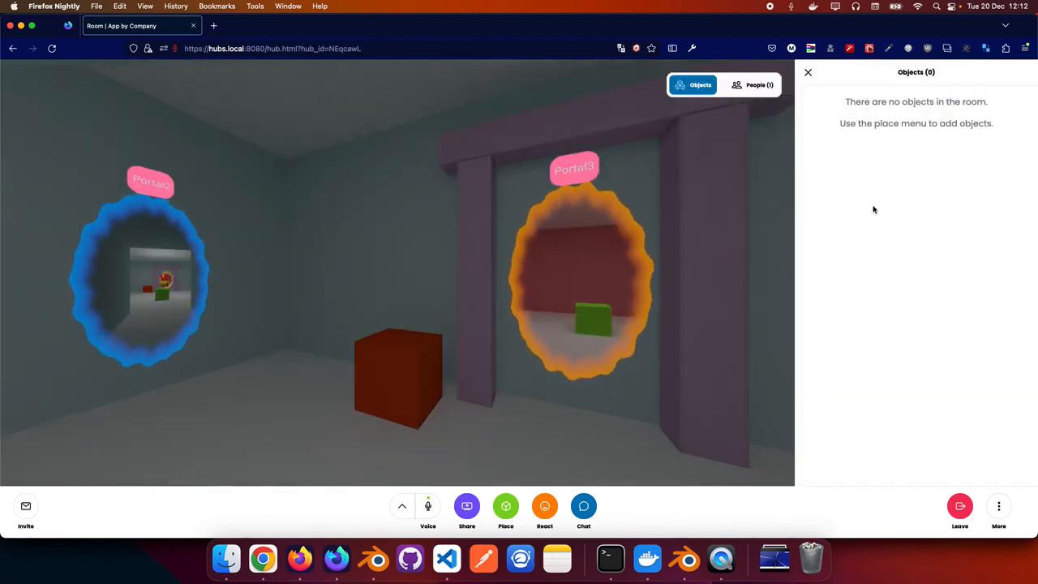
pyautogui.moveTo(869, 257)
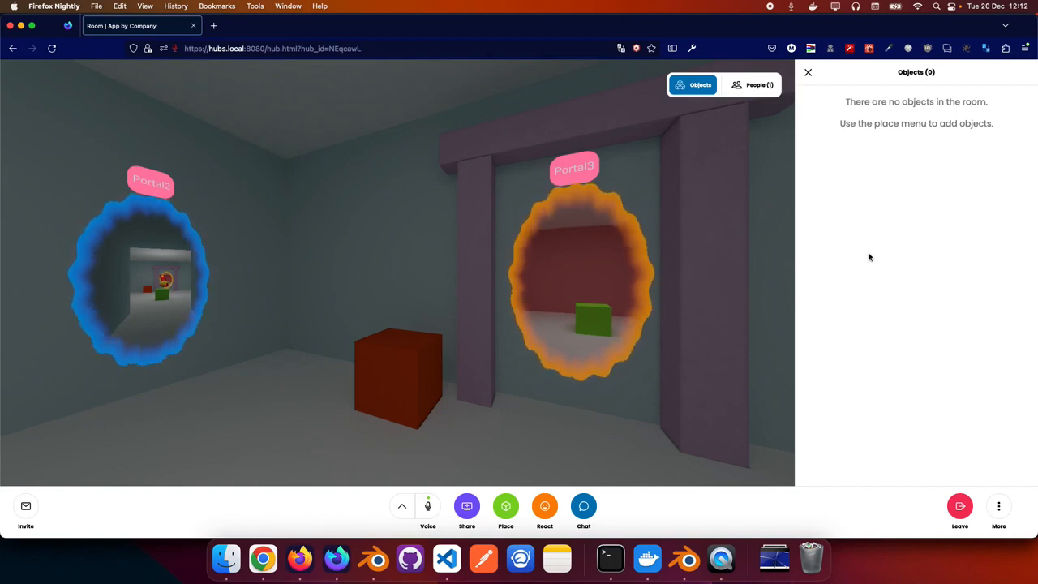
pyautogui.moveTo(859, 328)
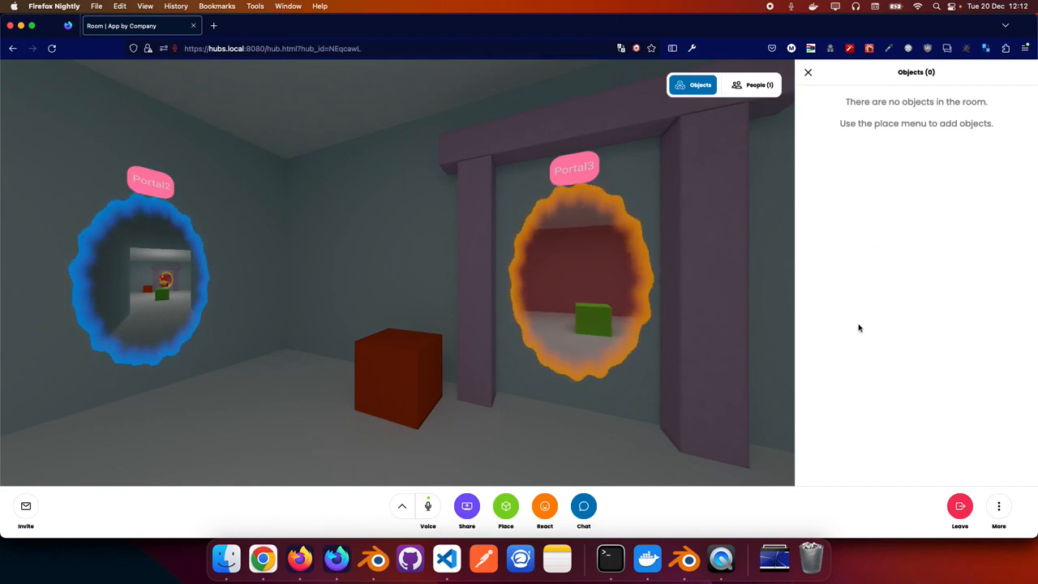
pyautogui.moveTo(915, 278)
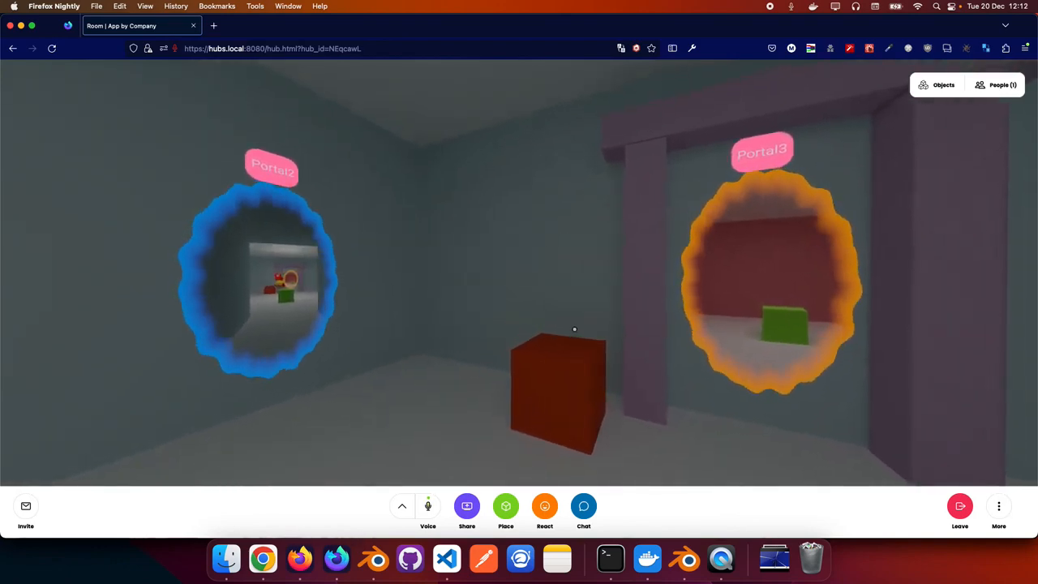
pyautogui.moveTo(721, 558)
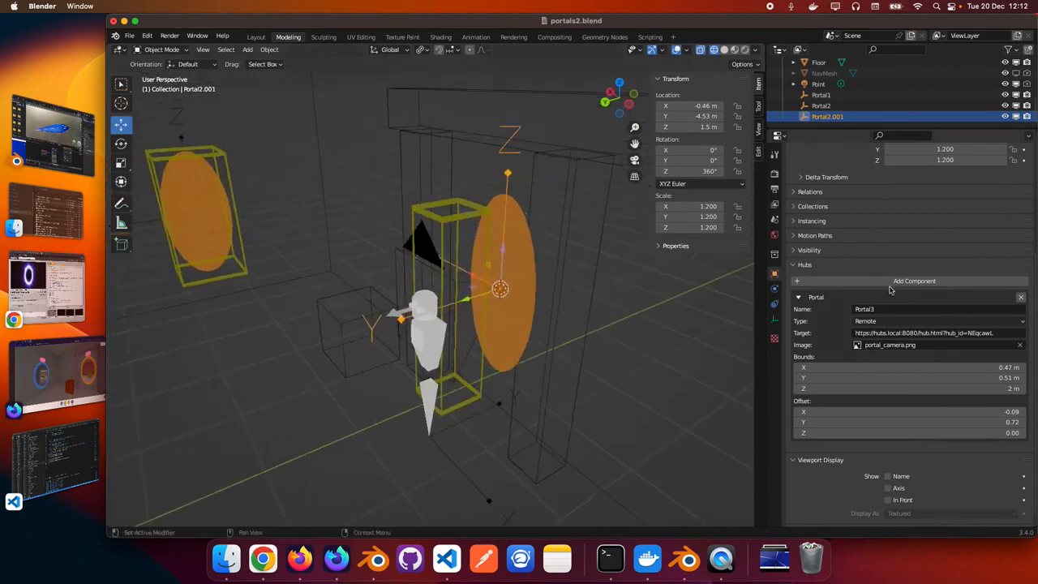
# Review the addable Hubs components list, then select the local portal Portal2 to compare settings
pyautogui.click(915, 280)
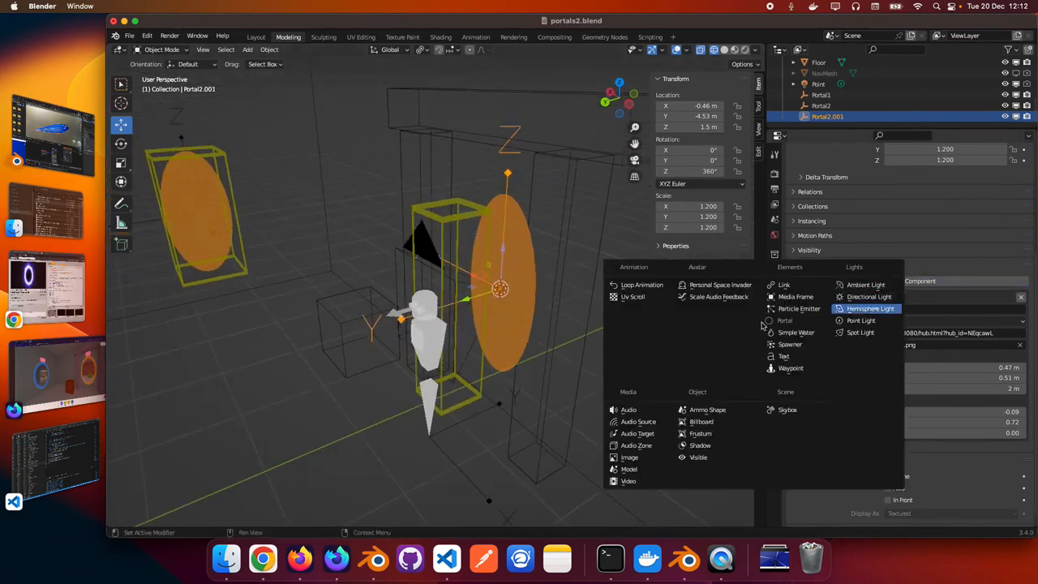
pyautogui.click(785, 322)
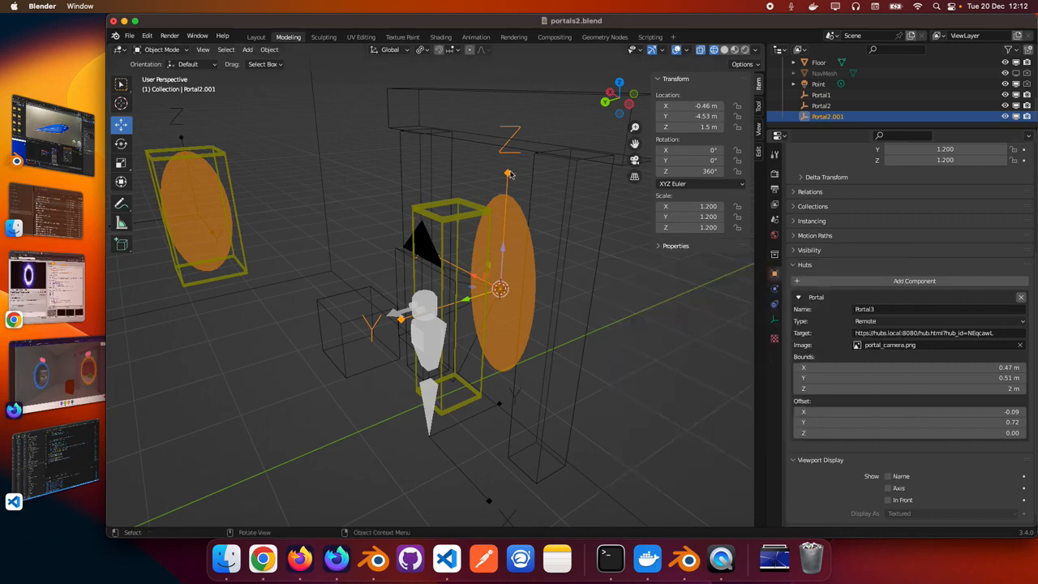
pyautogui.moveTo(551, 227)
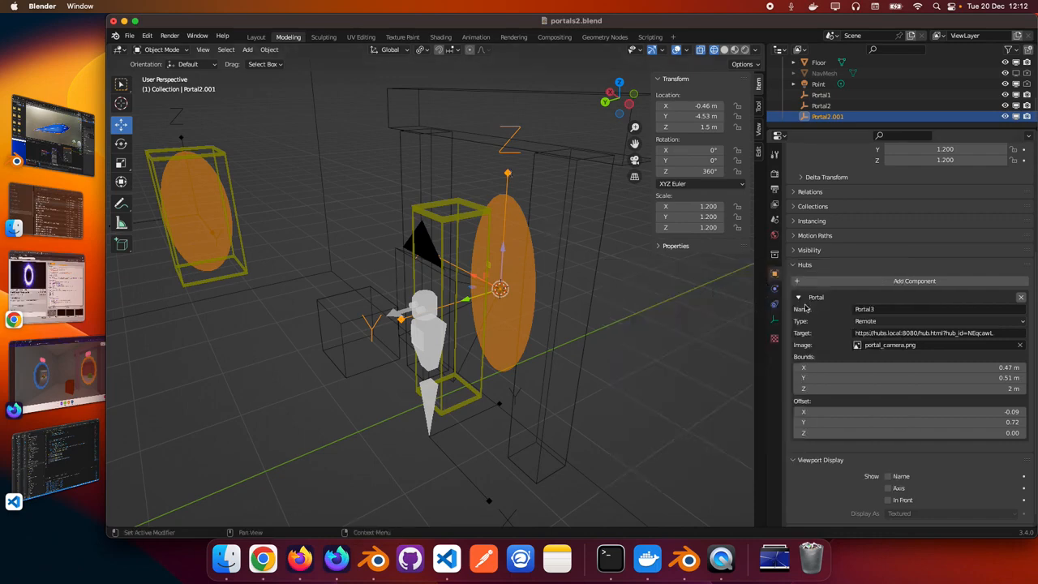
pyautogui.moveTo(819, 347)
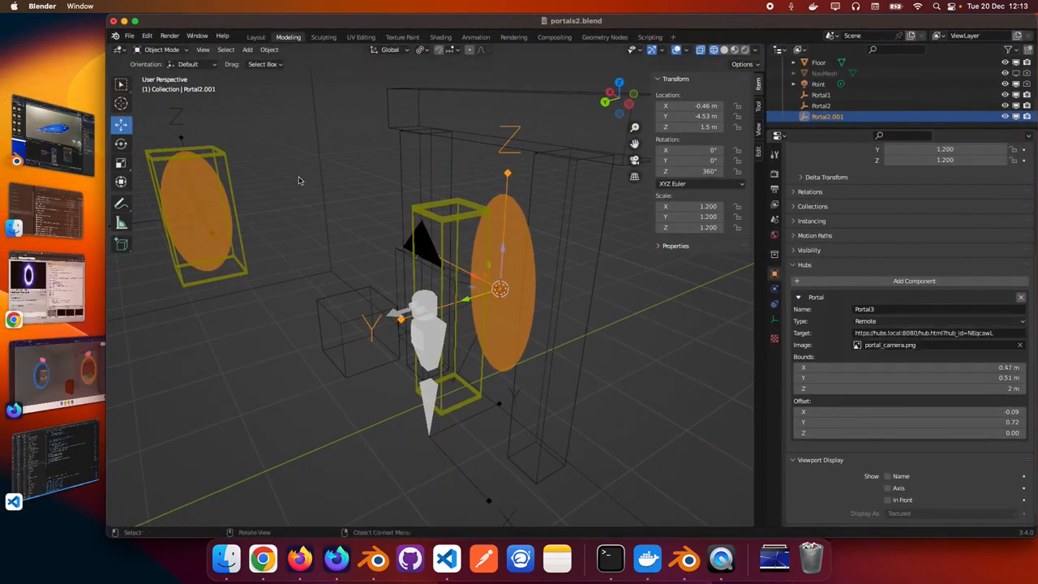
pyautogui.click(821, 106)
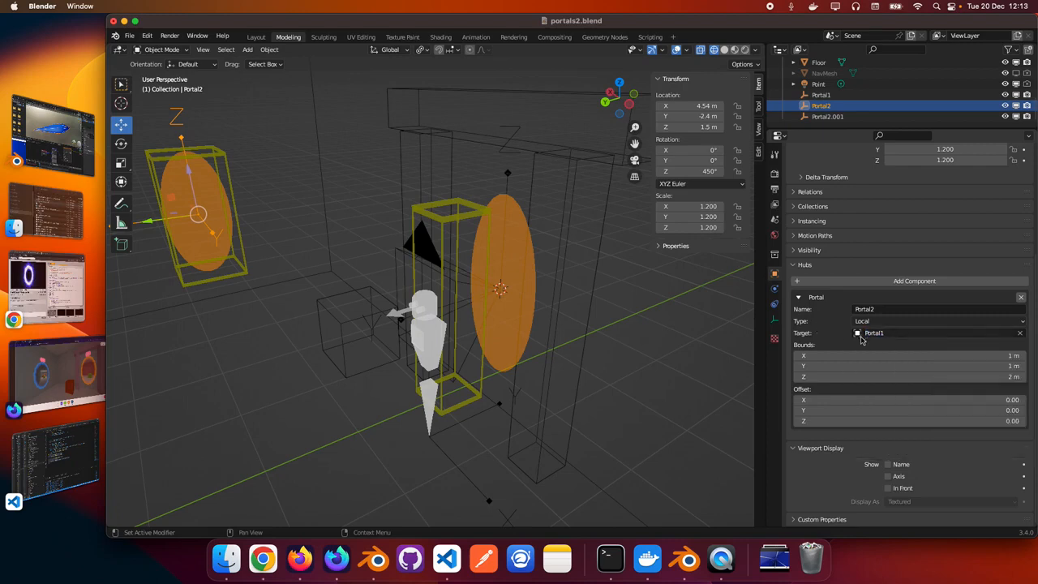
pyautogui.moveTo(874, 332)
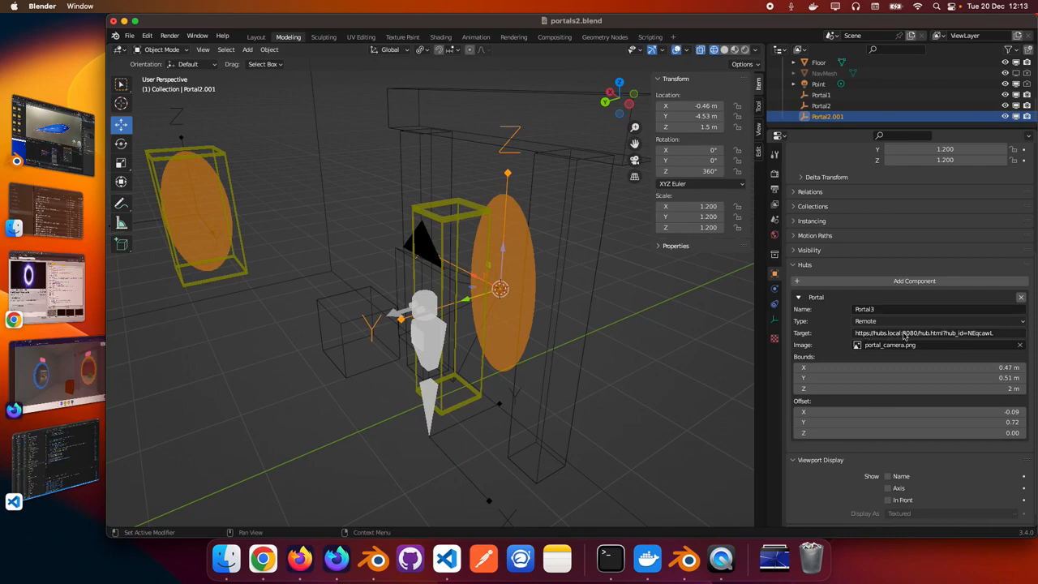
pyautogui.moveTo(932, 333)
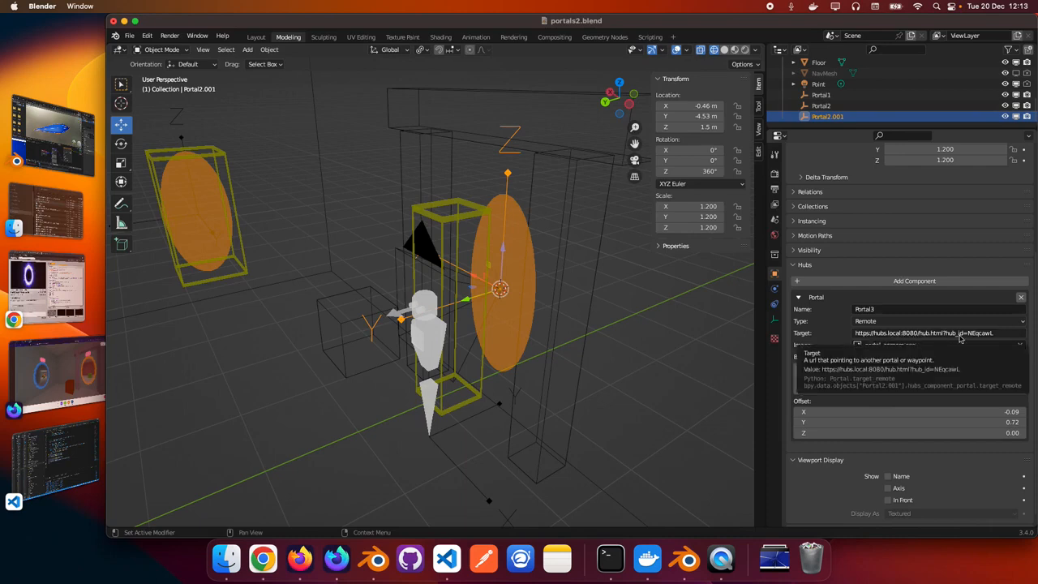
pyautogui.moveTo(996, 336)
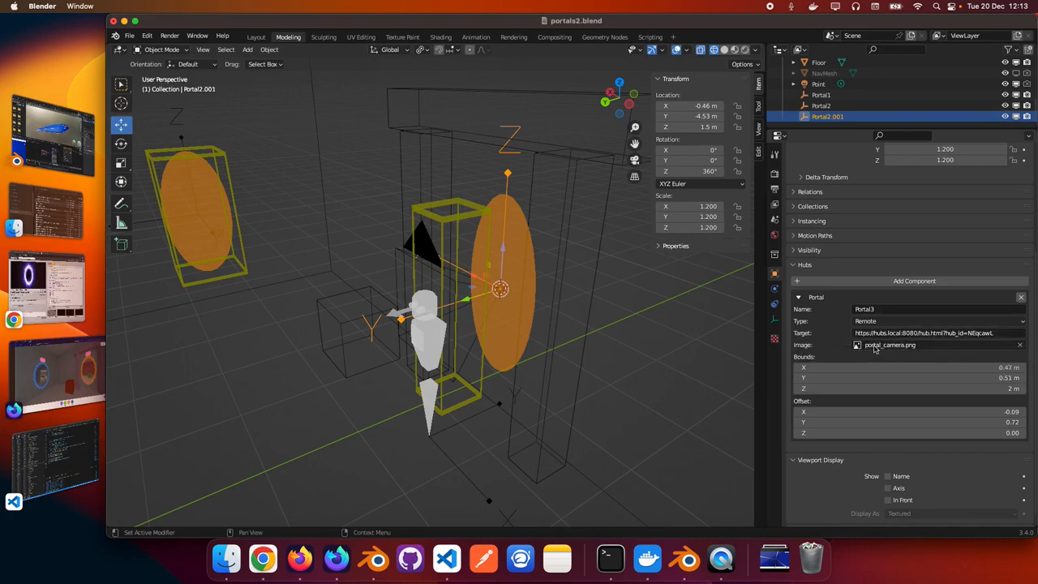
pyautogui.moveTo(900, 343)
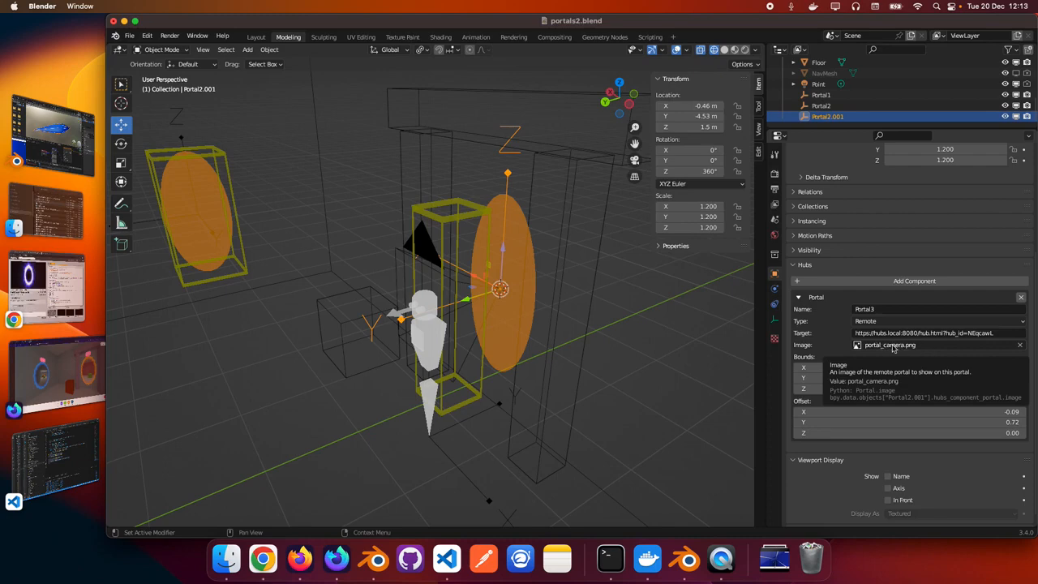
pyautogui.moveTo(502, 220)
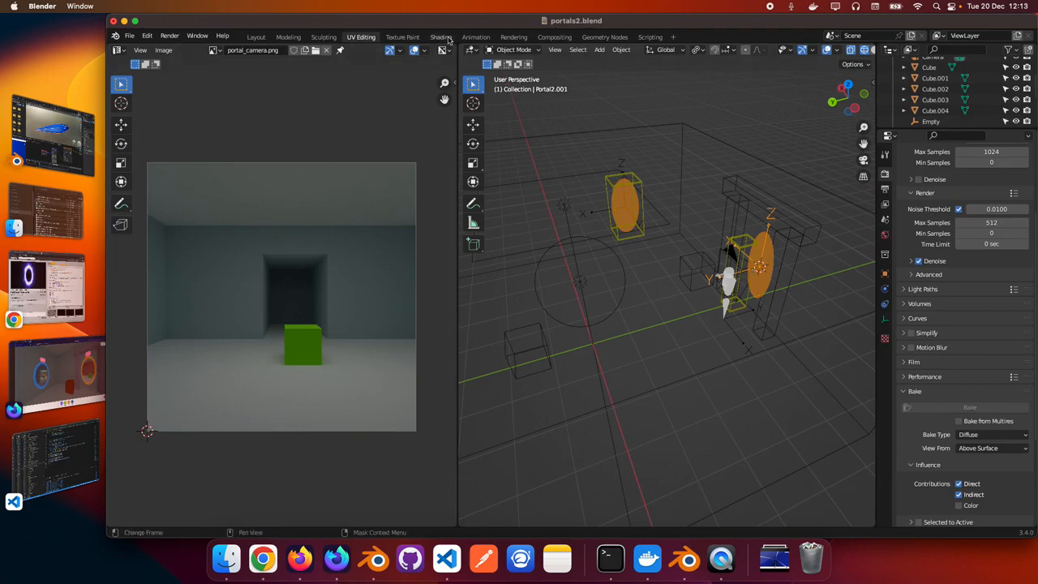
# Return to the Modeling workspace showing Portal3's remote portal settings
pyautogui.click(289, 36)
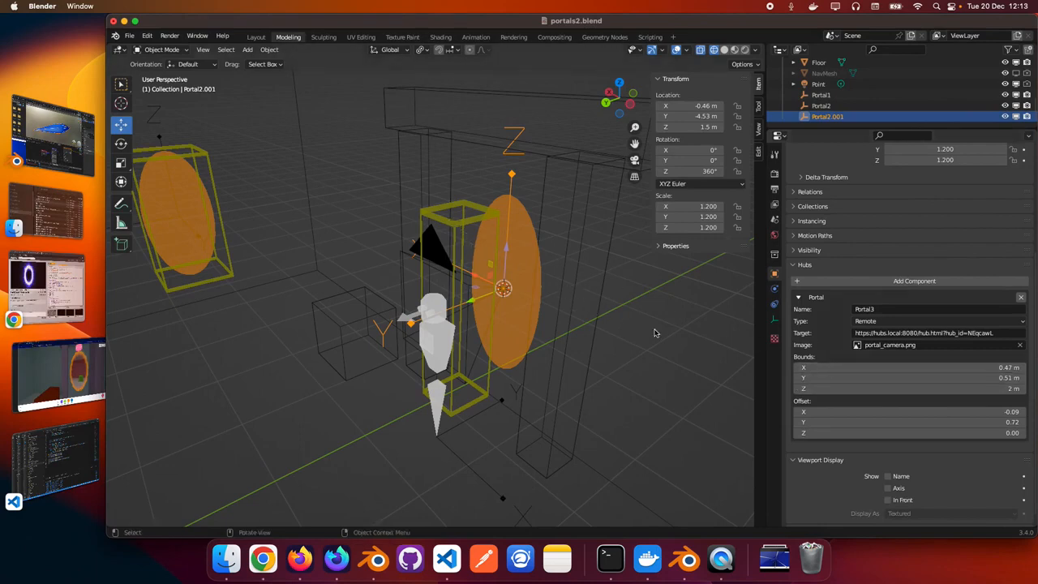
pyautogui.moveTo(532, 308)
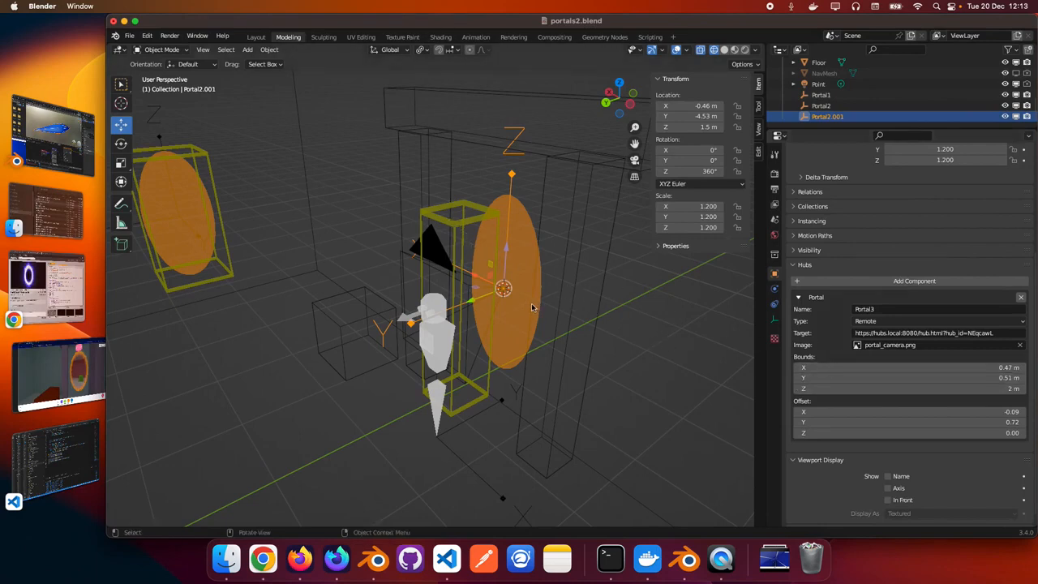